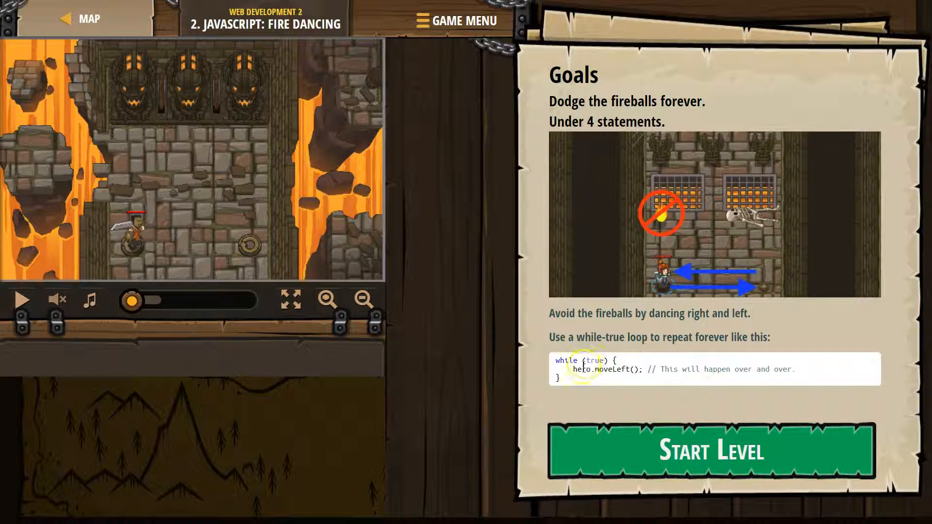
pyautogui.moveTo(681, 331)
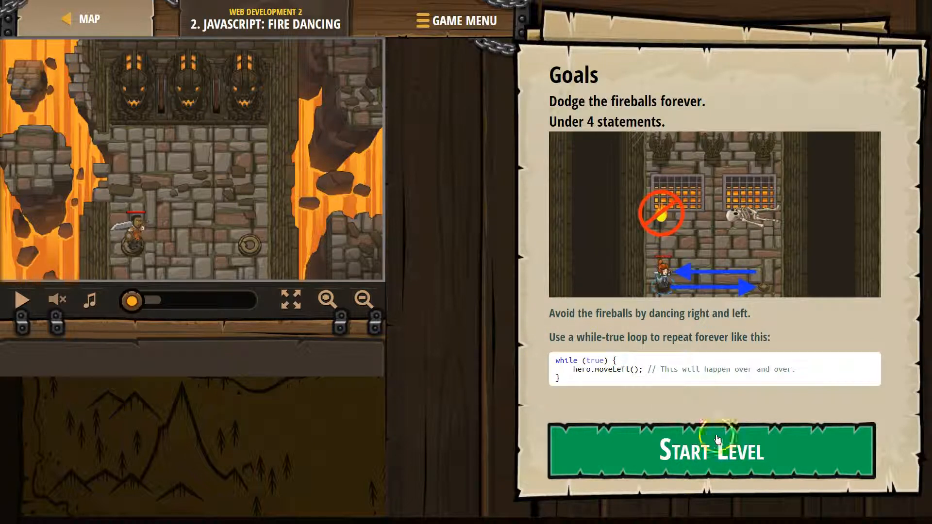
# Step: Begin the Fire Dancing level from its goals screen
pyautogui.click(711, 450)
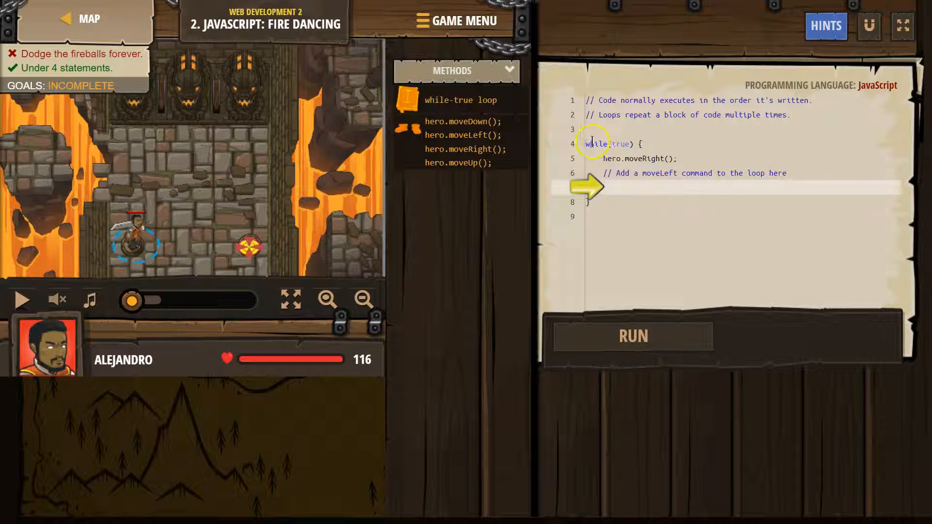
# Step: Add hero.moveLeft() inside the while(true) loop after hero.moveRight()
pyautogui.click(619, 187)
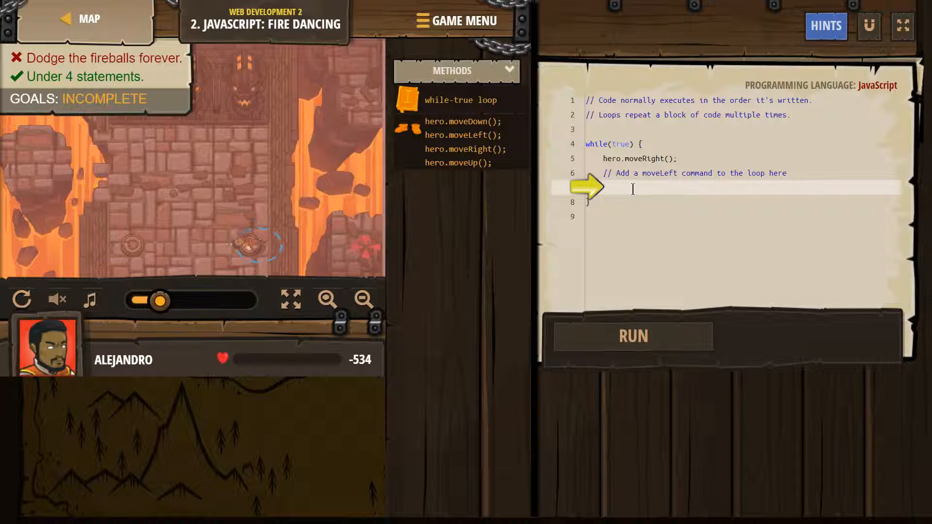
pyautogui.write('le')
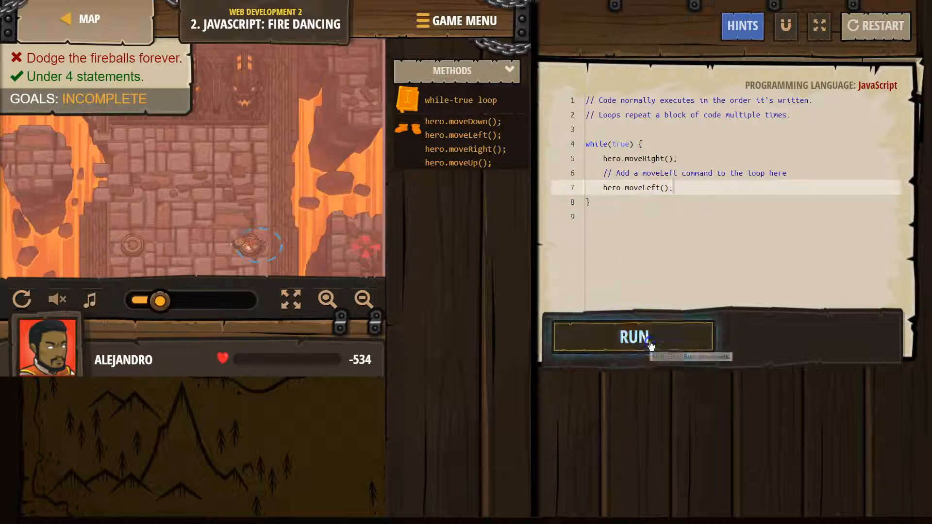
# Step: Run the left-right loop so the hero dodges fireballs and goals show SUCCESS
pyautogui.click(633, 336)
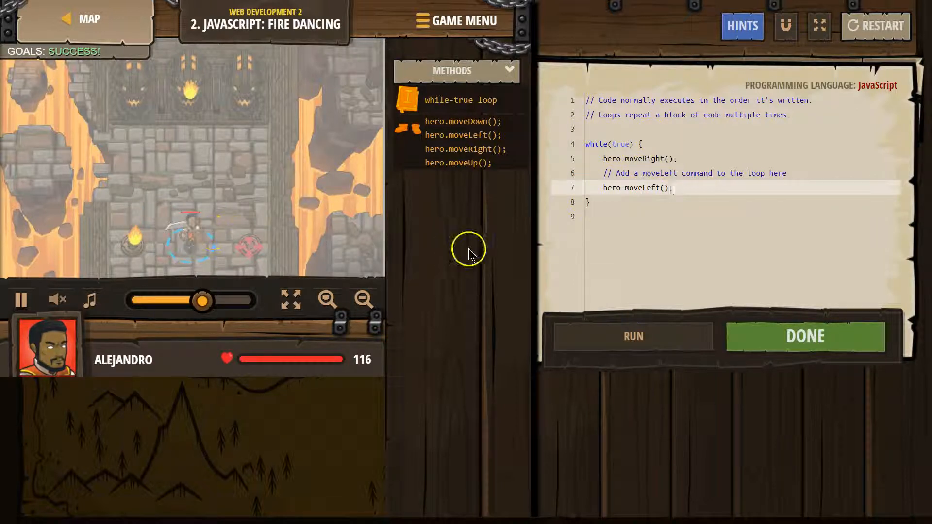
pyautogui.moveTo(505, 247)
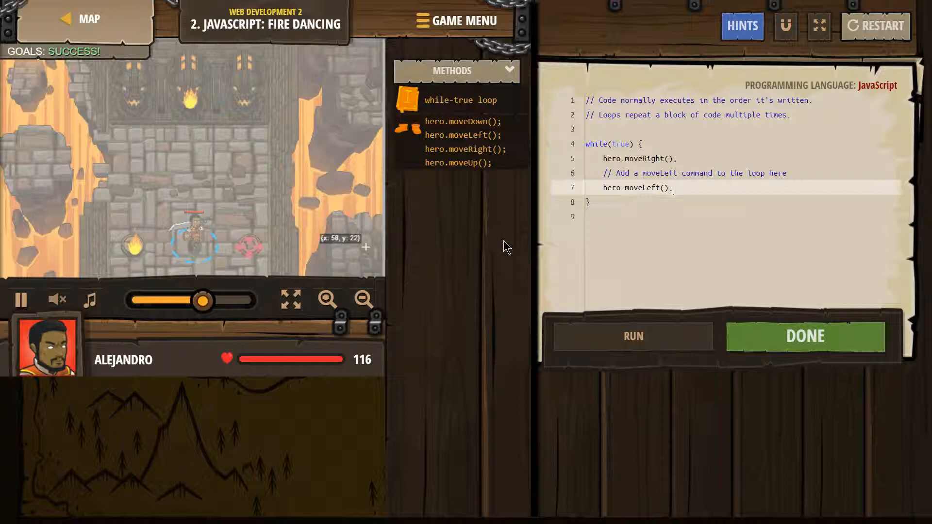